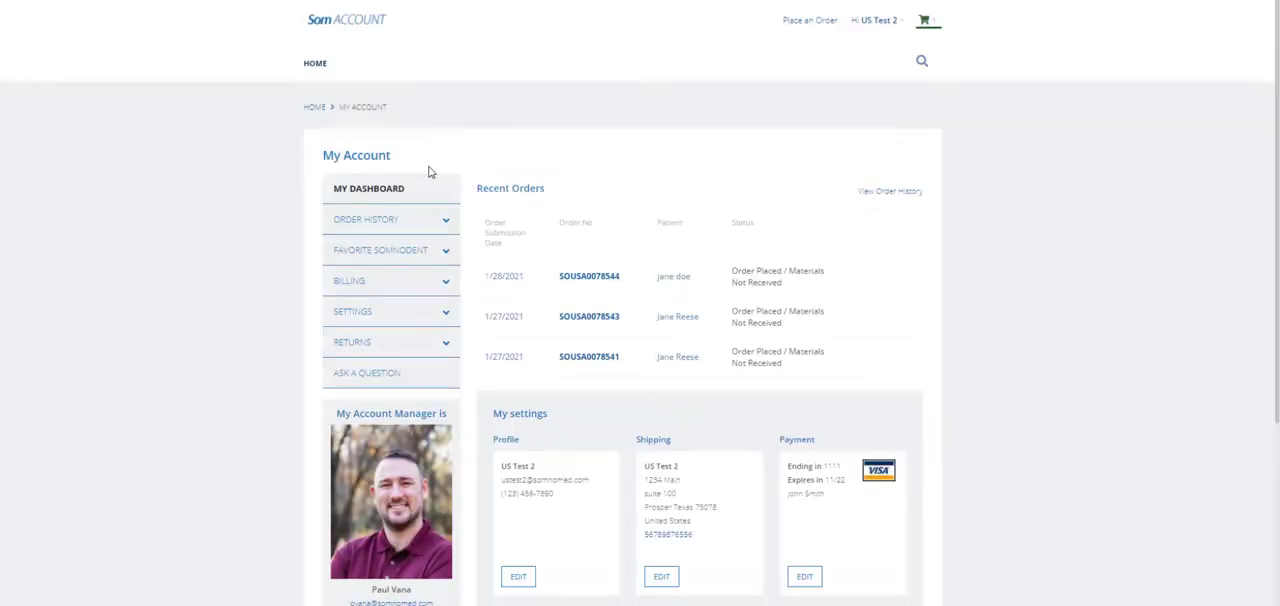
Expand ORDER HISTORY in the sidebar to show Order History, Reorder Items and Place an Order.
{"action": "left_click", "coordinate": [390, 219]}
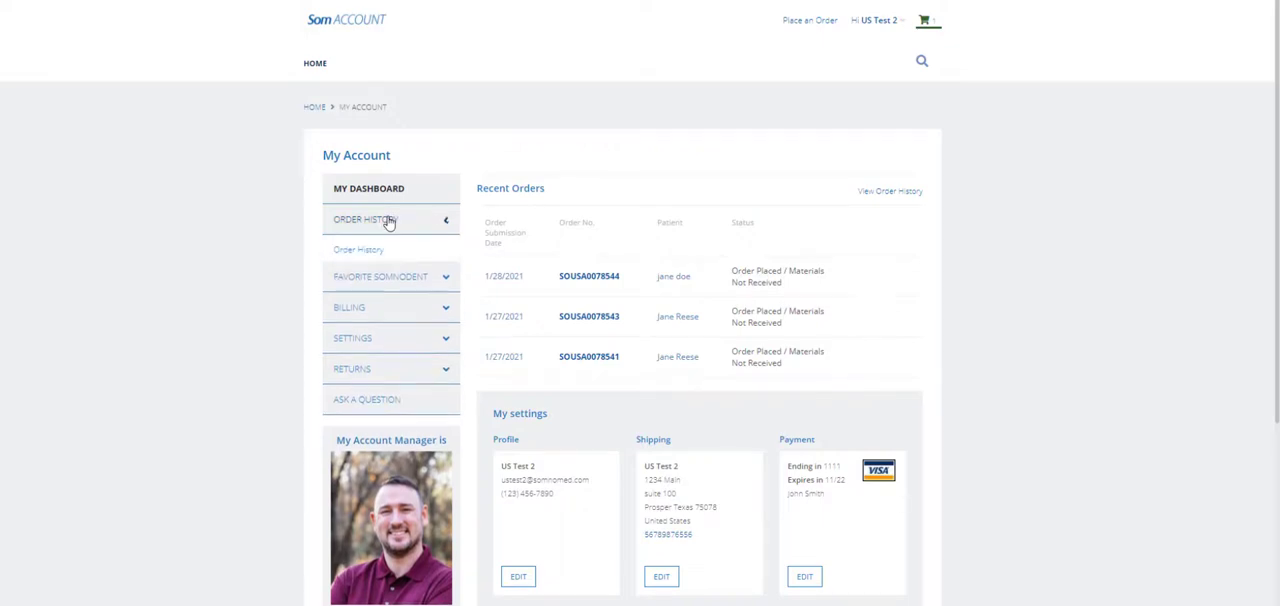
{"action": "left_click", "coordinate": [367, 219]}
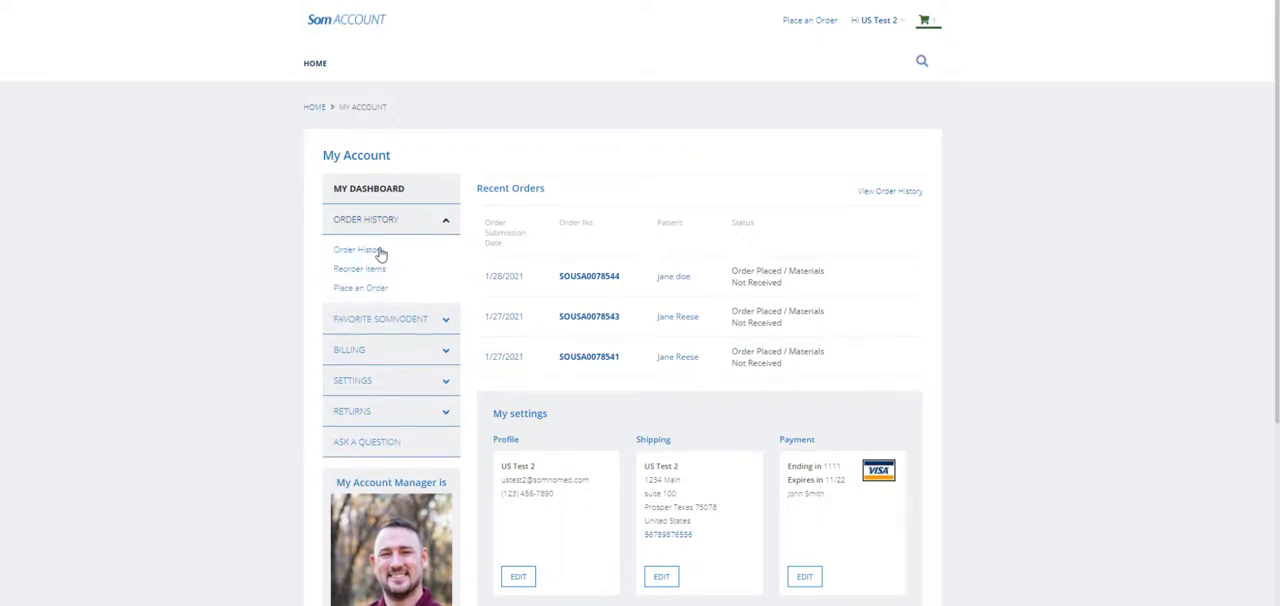
Open the Order History page and scroll through the past orders list.
{"action": "left_click", "coordinate": [360, 249]}
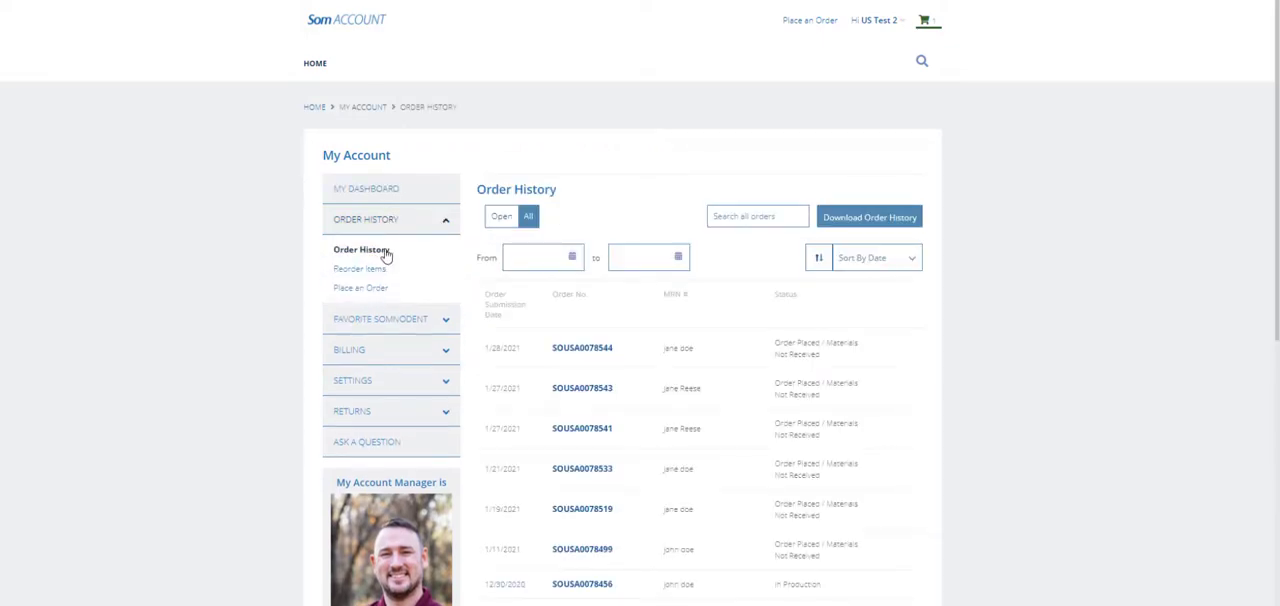
{"action": "mouse_move", "coordinate": [775, 360]}
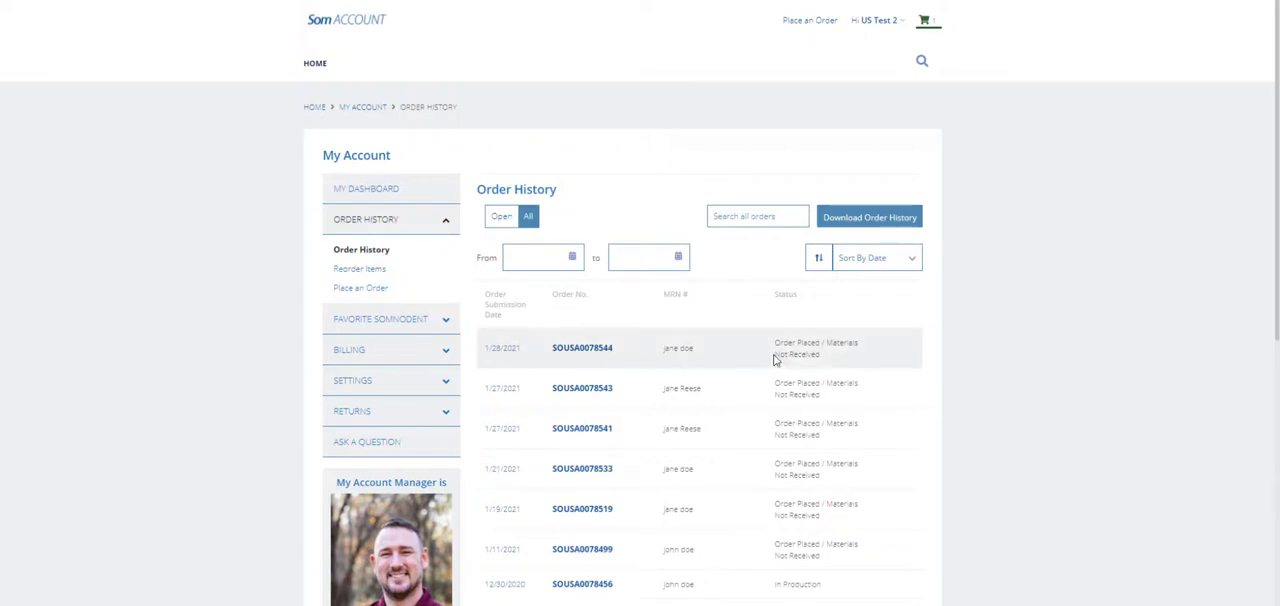
{"action": "scroll", "scroll_direction": "down", "scroll_amount": 3}
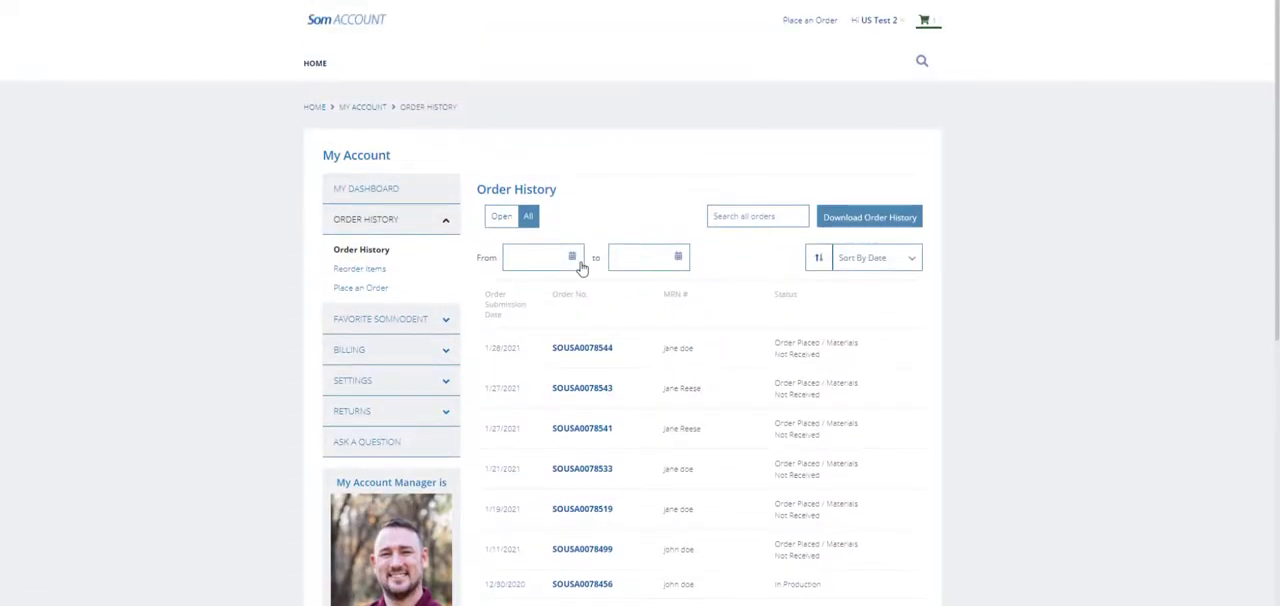
Pick a From start date in the calendar and open the To date calendar.
{"action": "left_click", "coordinate": [540, 257]}
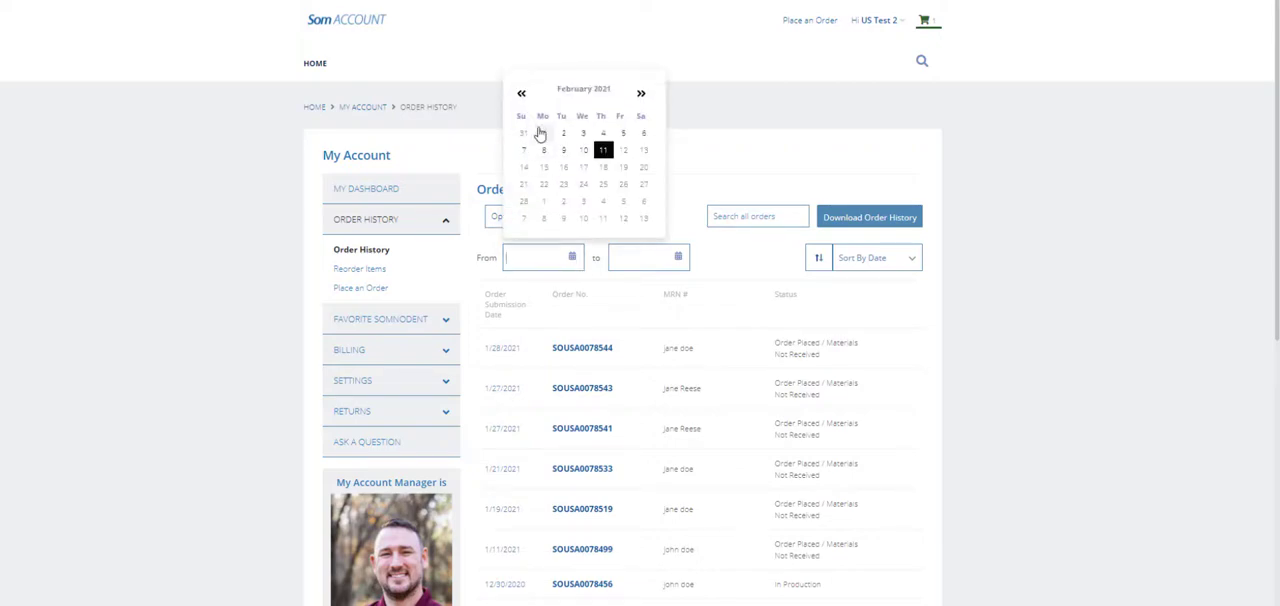
{"action": "left_click", "coordinate": [515, 89]}
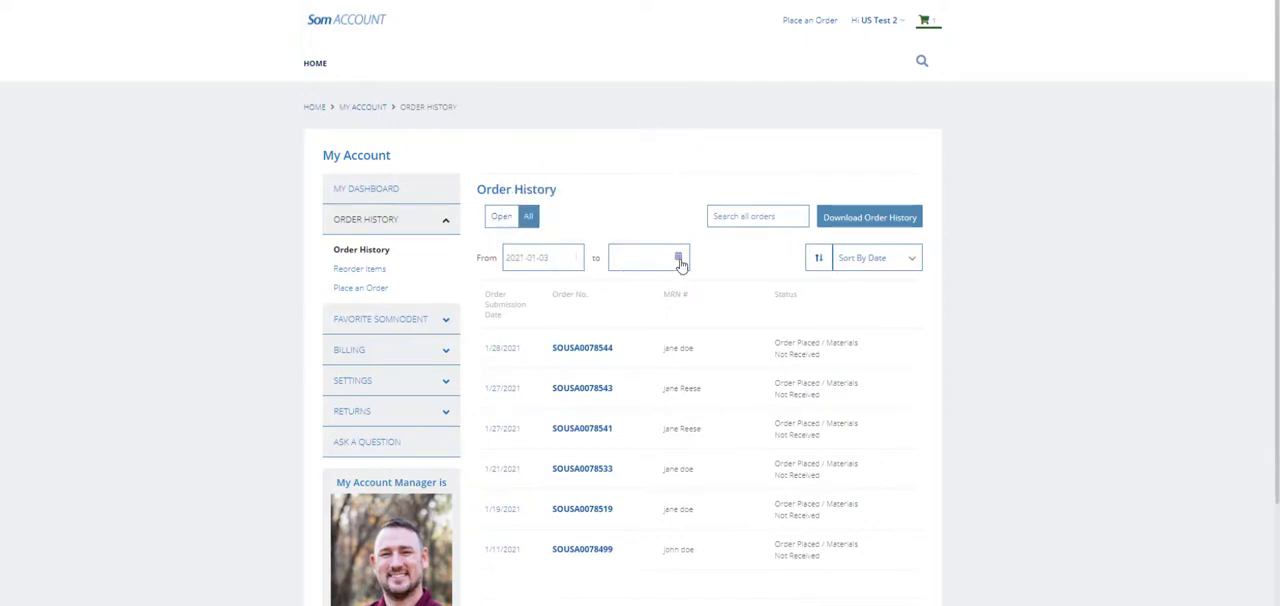
{"action": "left_click", "coordinate": [672, 257]}
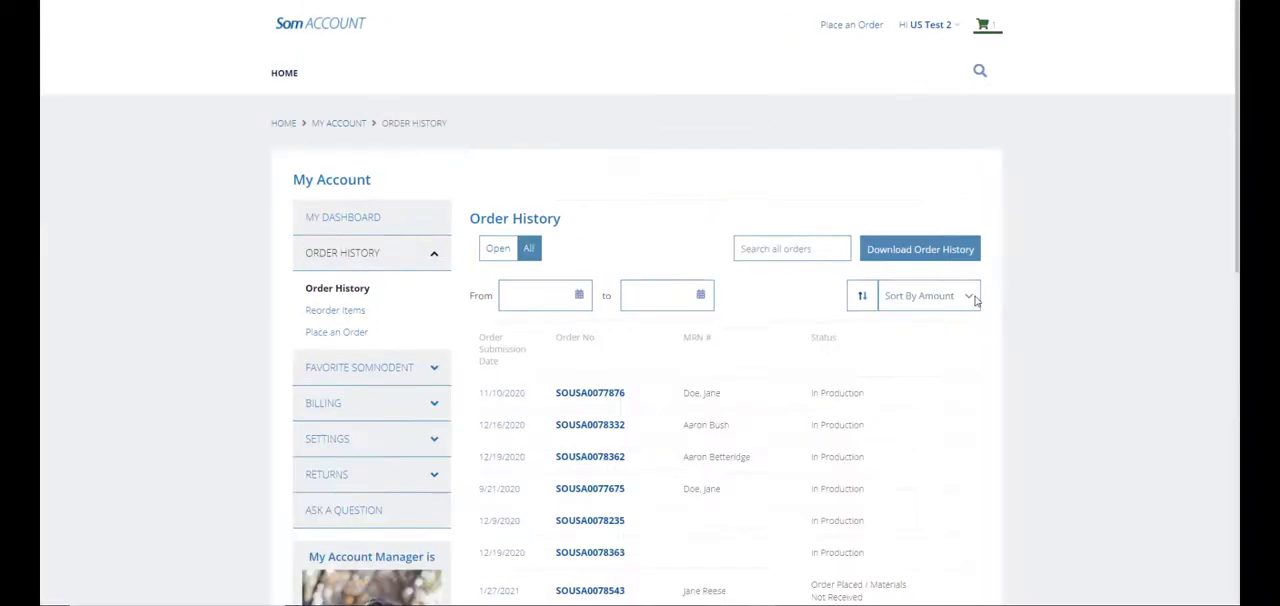
Download the order history as a file.
{"action": "left_click", "coordinate": [929, 295]}
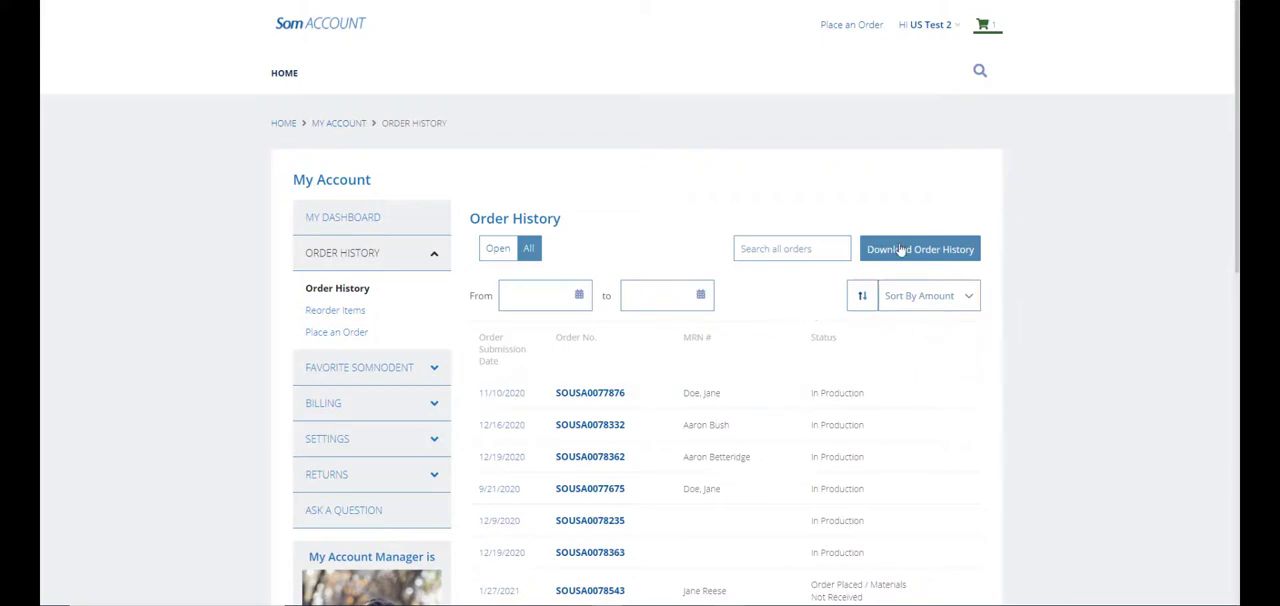
{"action": "left_click", "coordinate": [919, 249]}
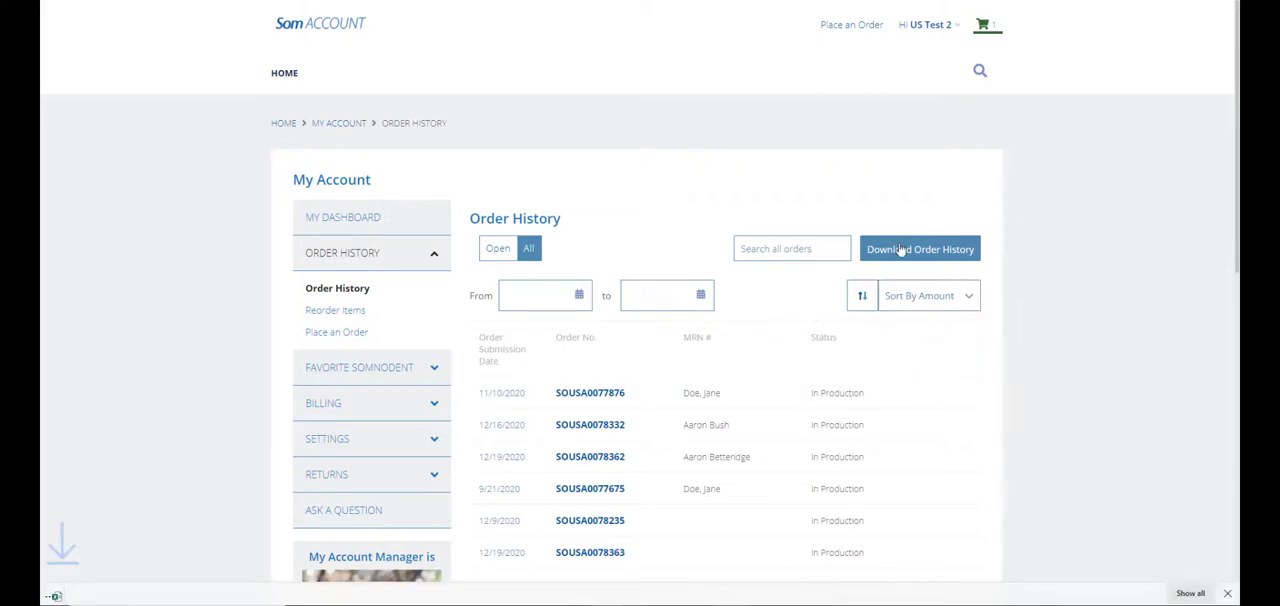
{"action": "left_click", "coordinate": [919, 248]}
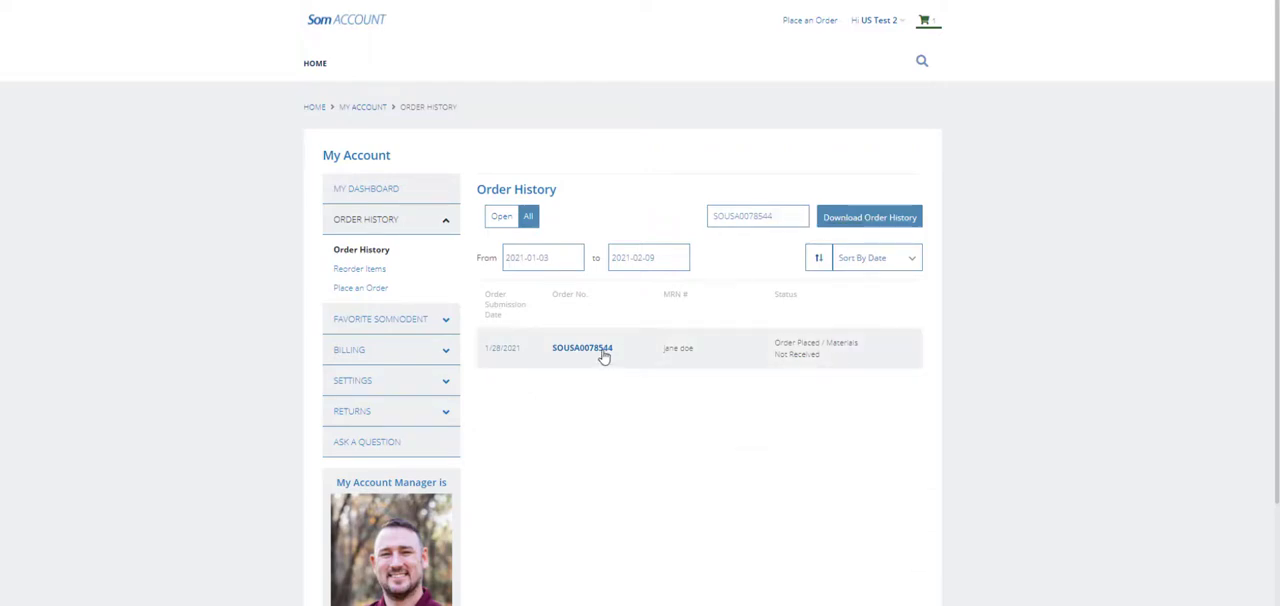
Open order SOUSA0078544 to view its $655.00 SomnoDent Avant item and summary.
{"action": "left_click", "coordinate": [579, 348]}
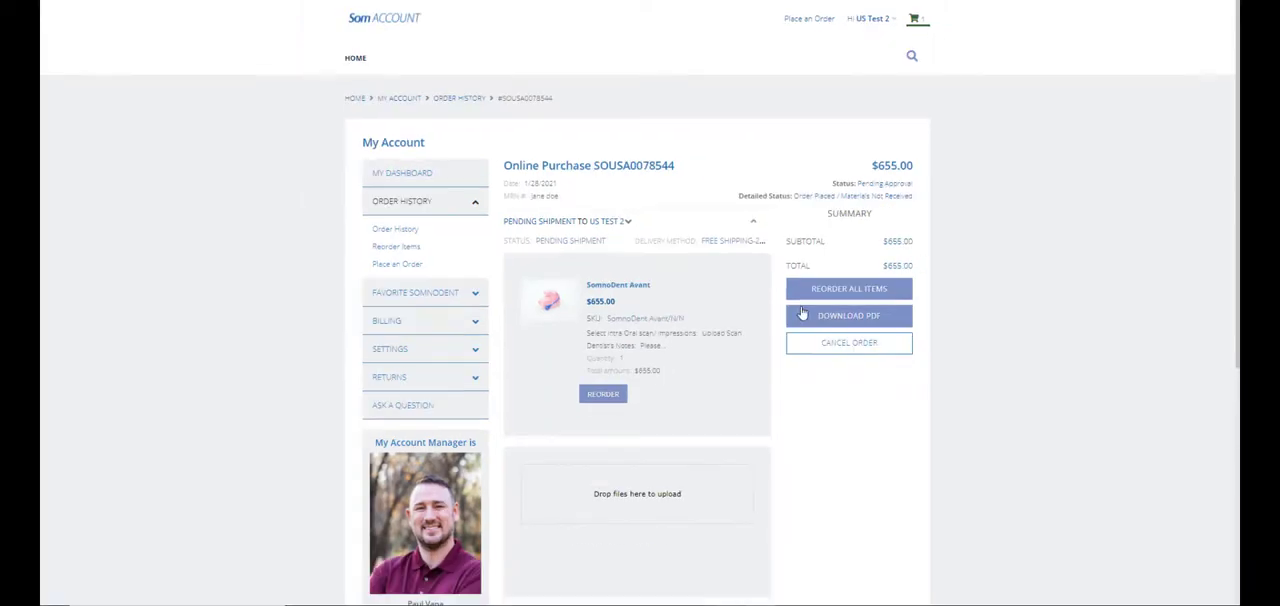
{"action": "mouse_move", "coordinate": [559, 202]}
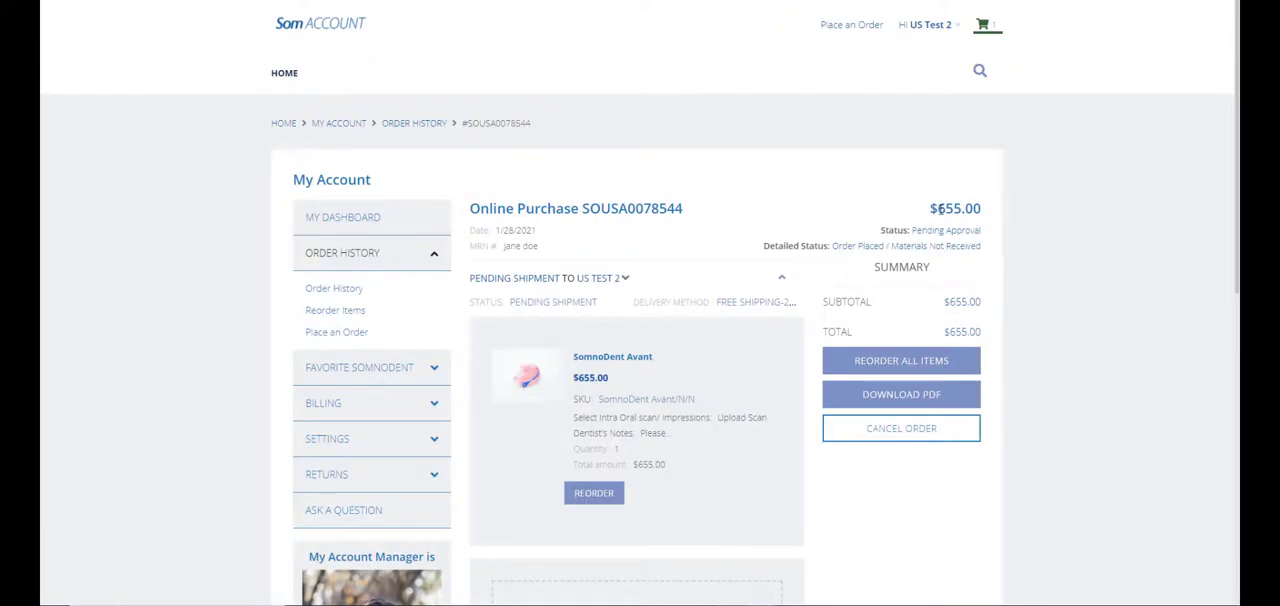
{"action": "mouse_move", "coordinate": [942, 231]}
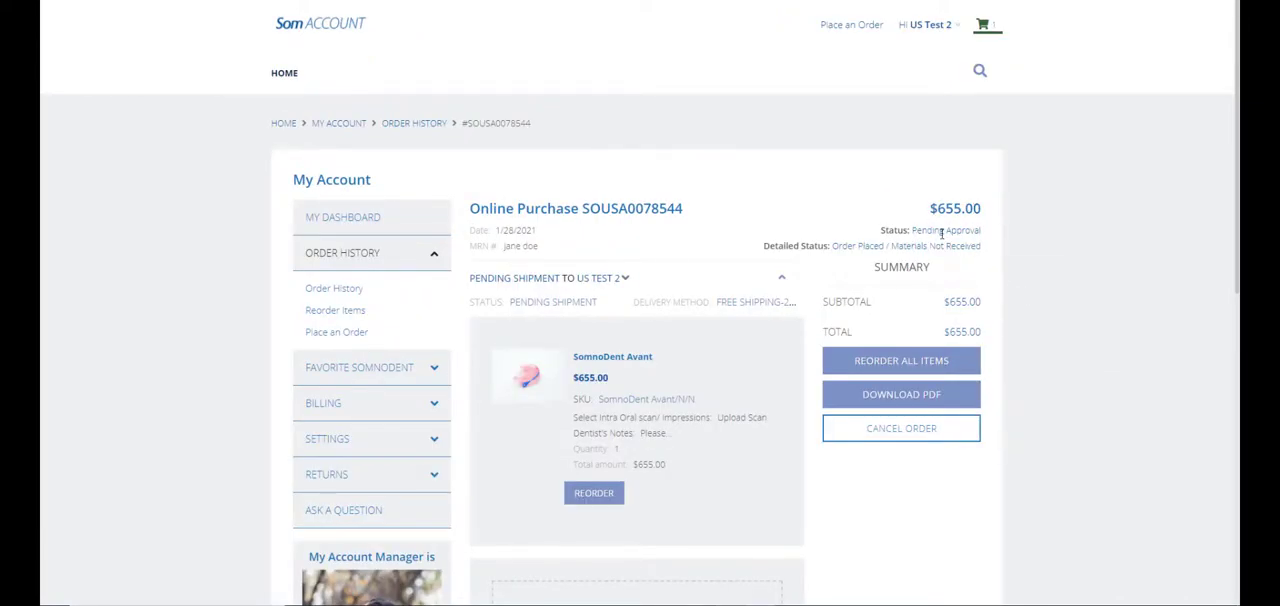
{"action": "mouse_move", "coordinate": [826, 245]}
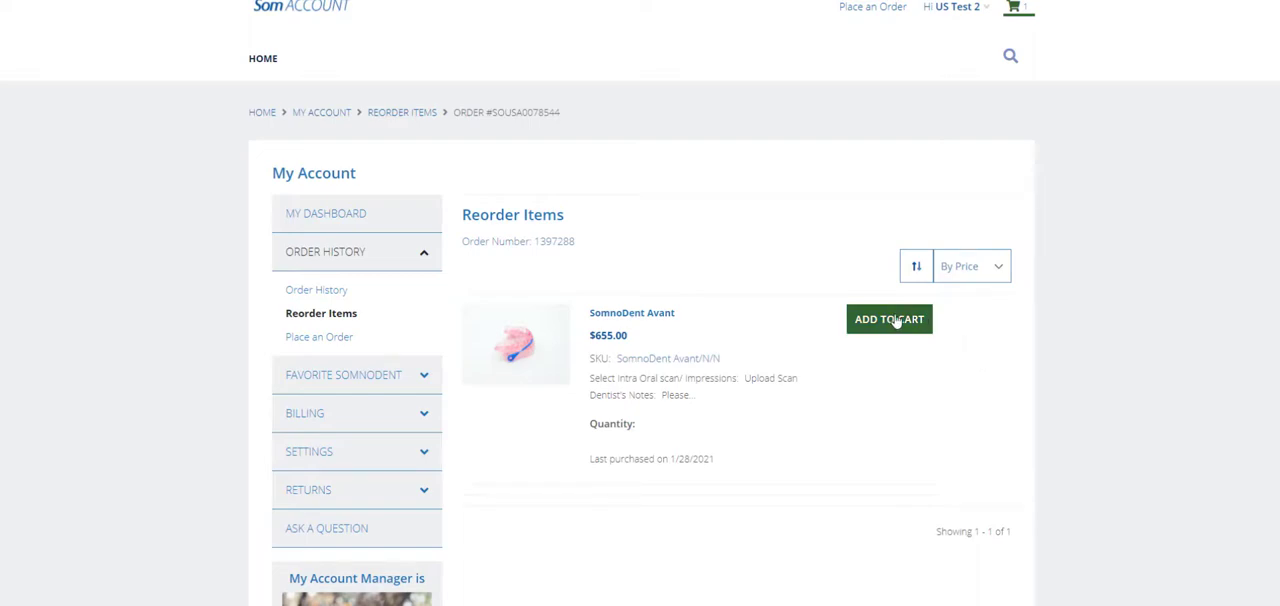
{"action": "mouse_move", "coordinate": [913, 325]}
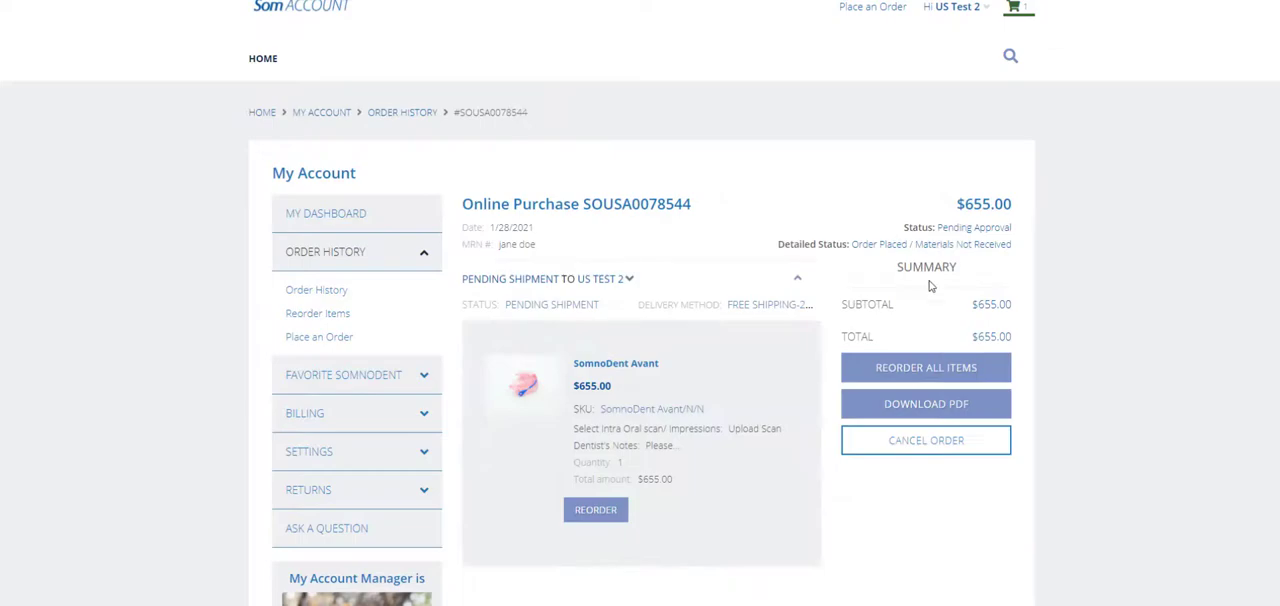
{"action": "left_click", "coordinate": [926, 404]}
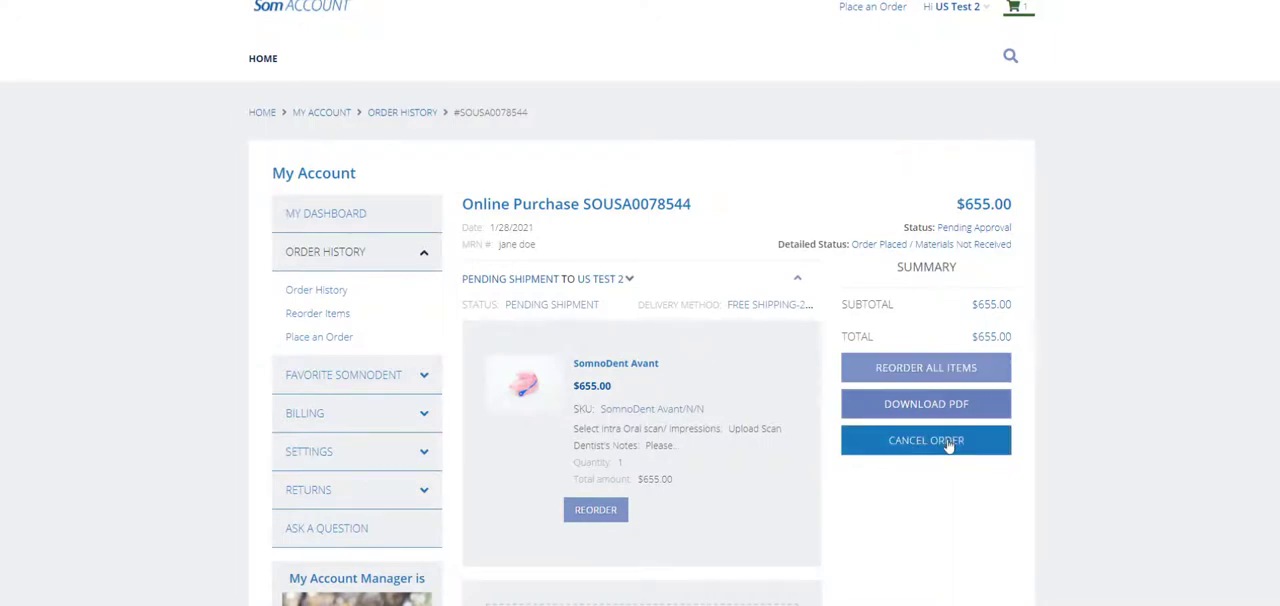
{"action": "left_click", "coordinate": [926, 440]}
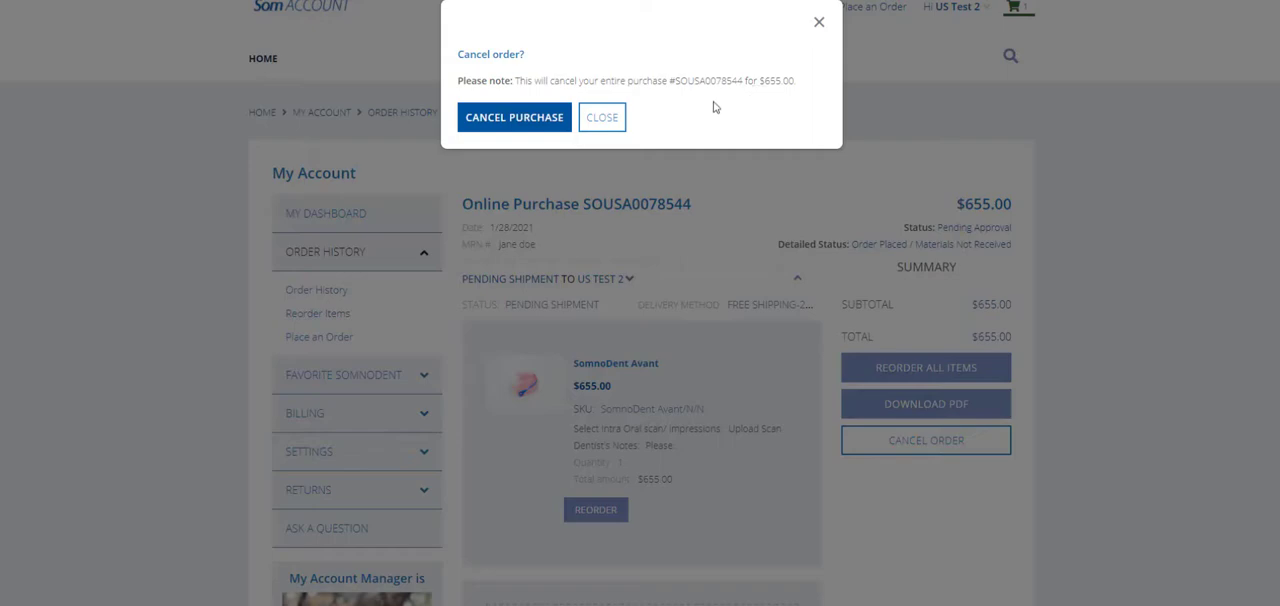
{"action": "mouse_move", "coordinate": [515, 124]}
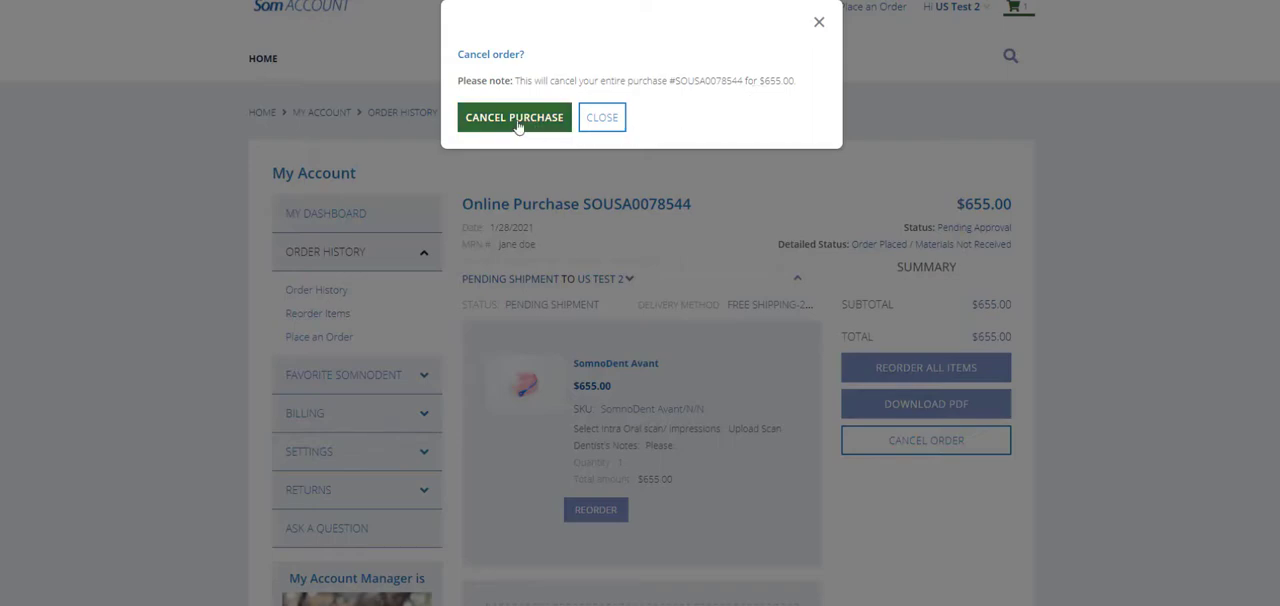
{"action": "left_click", "coordinate": [513, 117]}
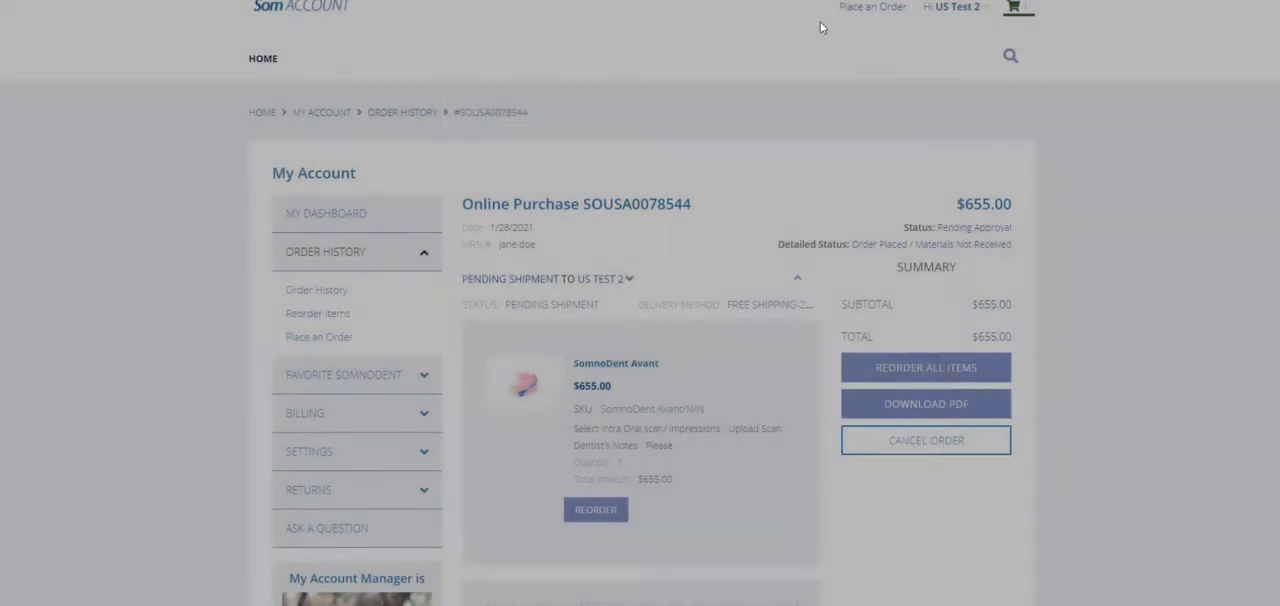
Scroll down the order details to the payment information and billing address.
{"action": "scroll", "scroll_direction": "down", "scroll_amount": 3}
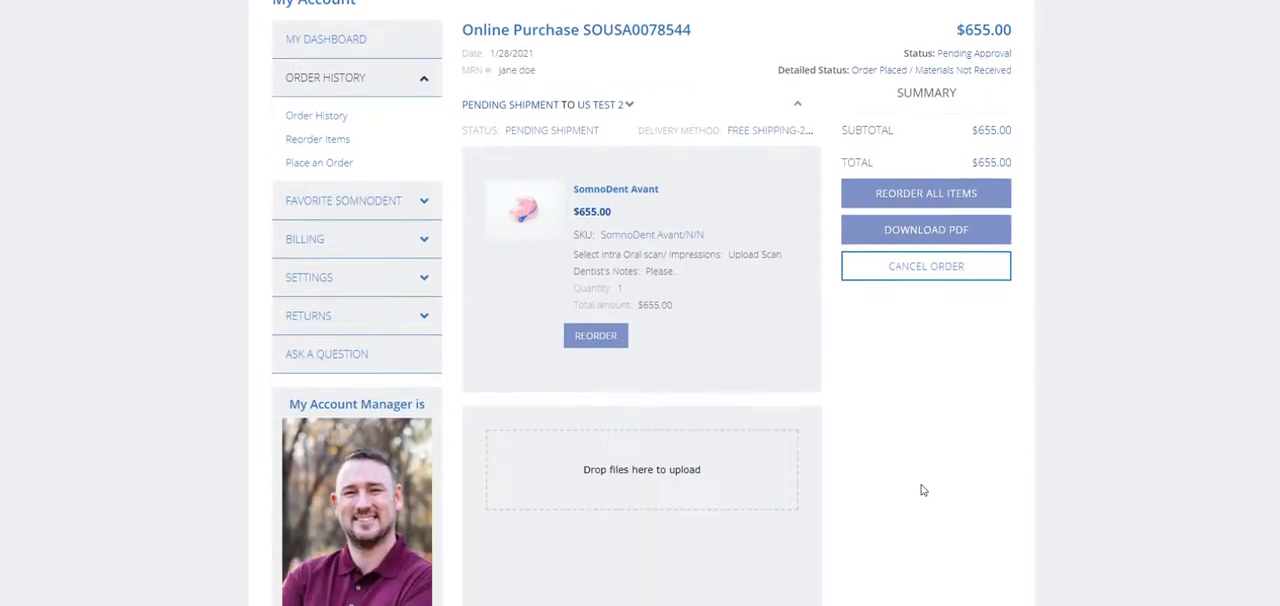
{"action": "scroll", "scroll_direction": "down", "scroll_amount": 3}
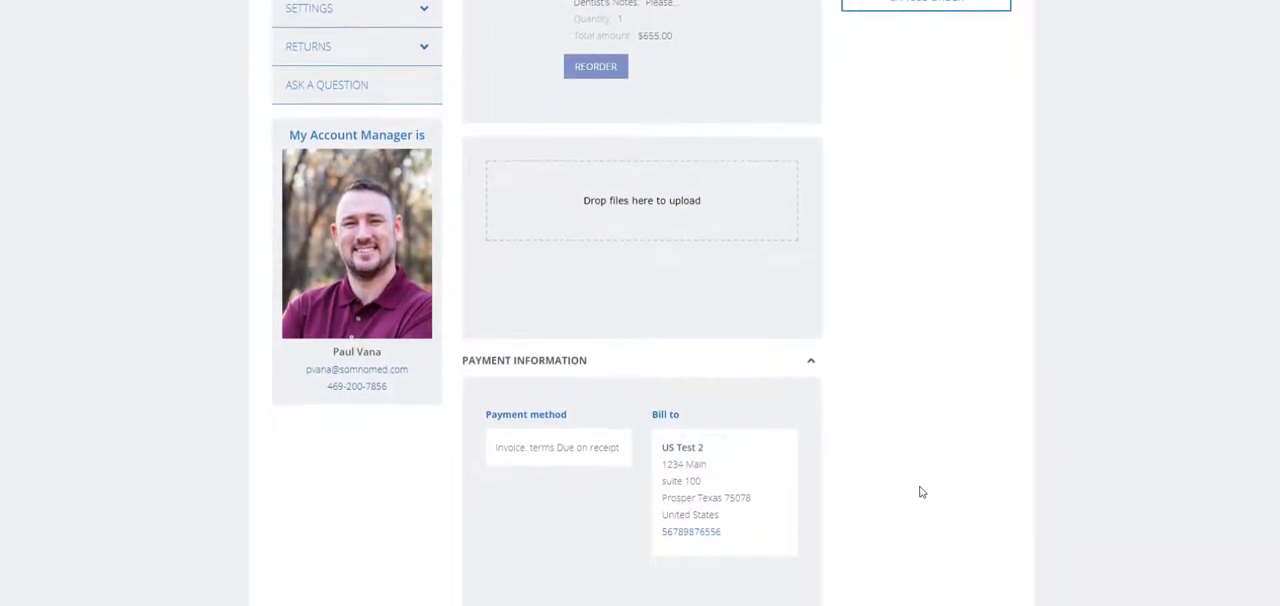
{"action": "scroll", "scroll_direction": "down", "scroll_amount": 3}
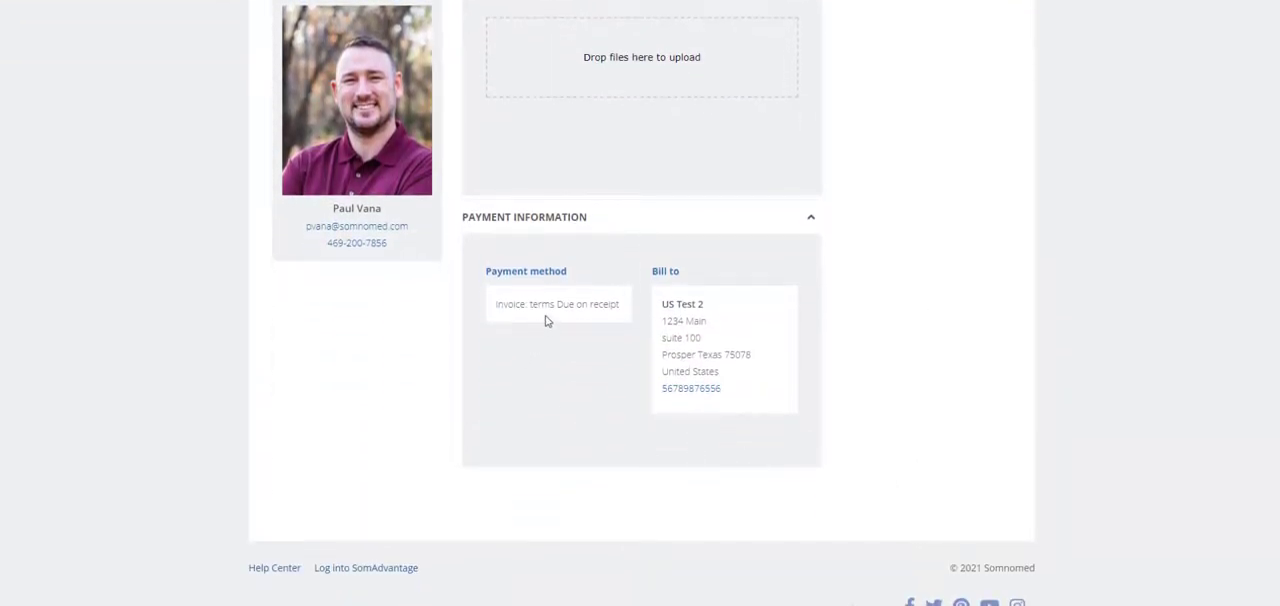
{"action": "mouse_move", "coordinate": [626, 317]}
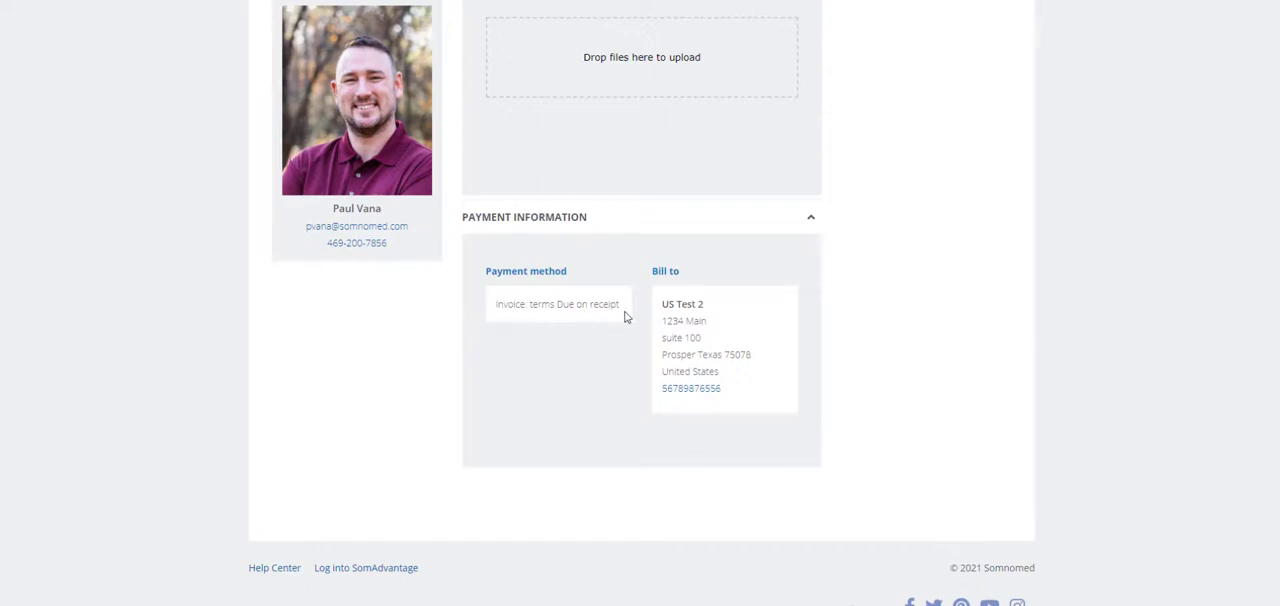
{"action": "mouse_move", "coordinate": [709, 423]}
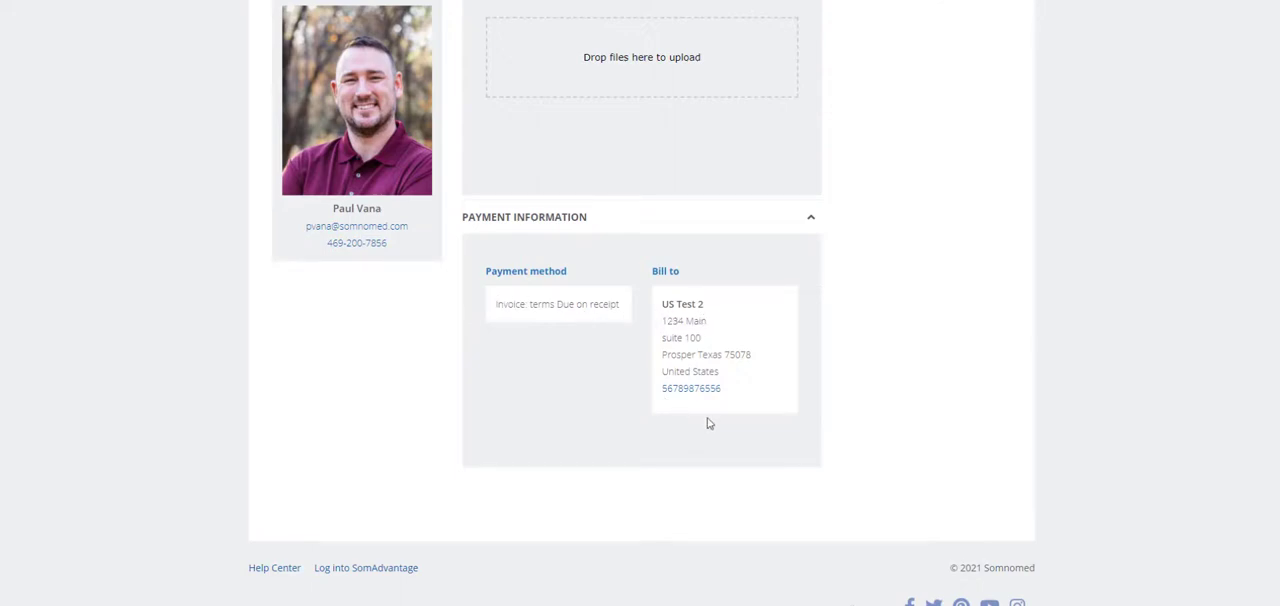